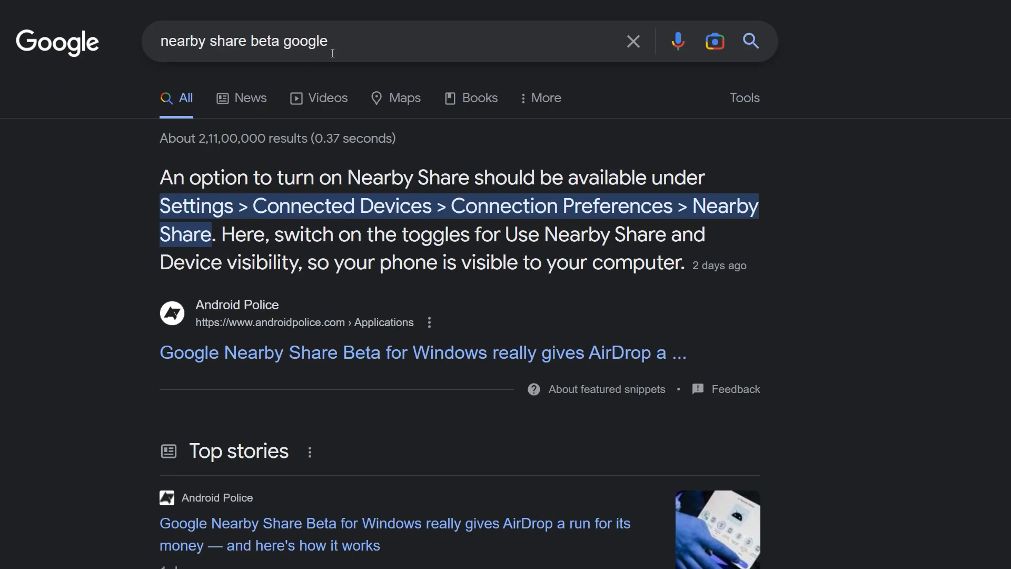
# Scroll the Google results for 'nearby share beta google' down to the android.com result
pyautogui.scroll(-3)
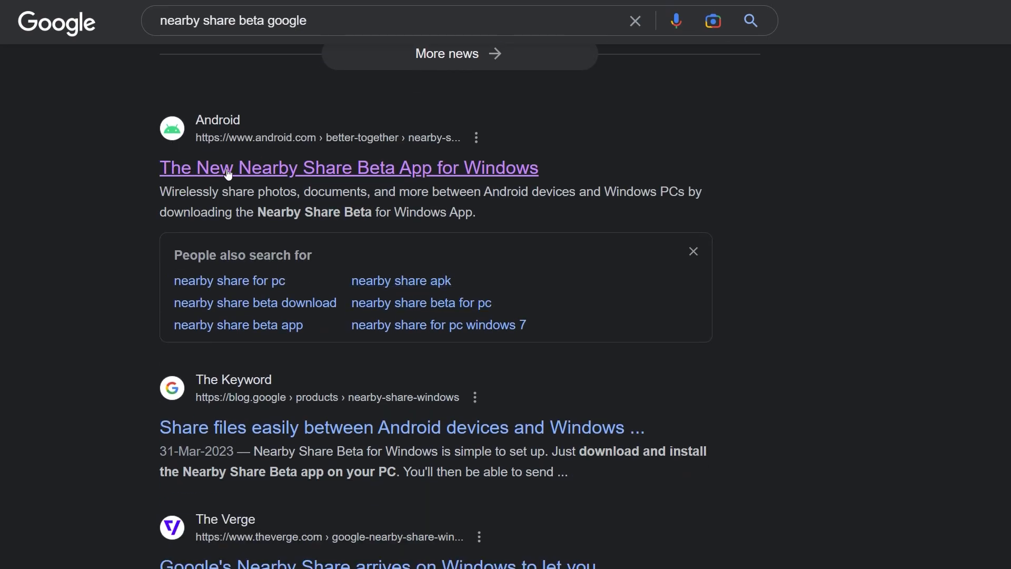
pyautogui.moveTo(199, 145)
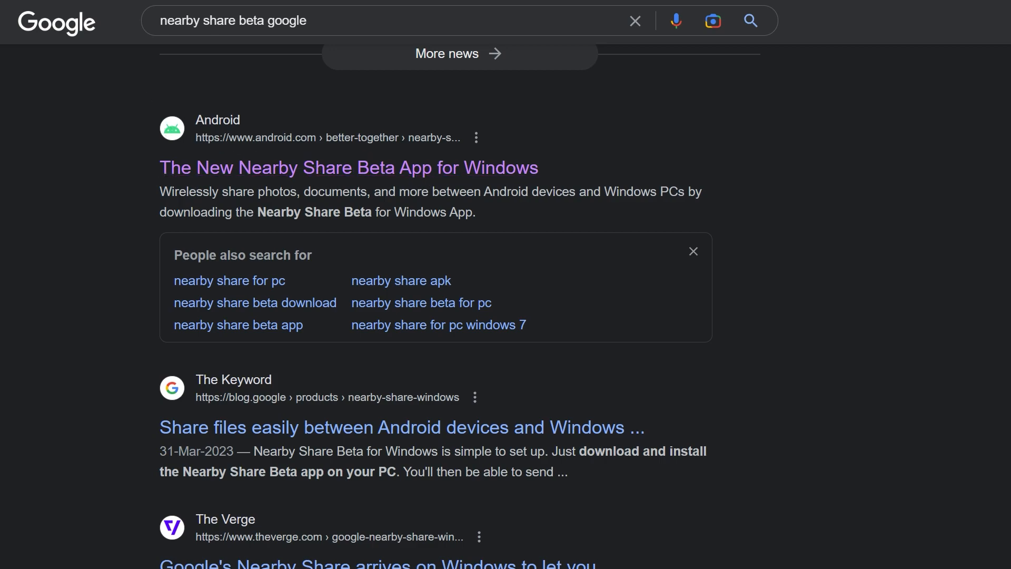
# Go to the android.com Nearby Share Beta for Windows download page from the results
pyautogui.click(348, 168)
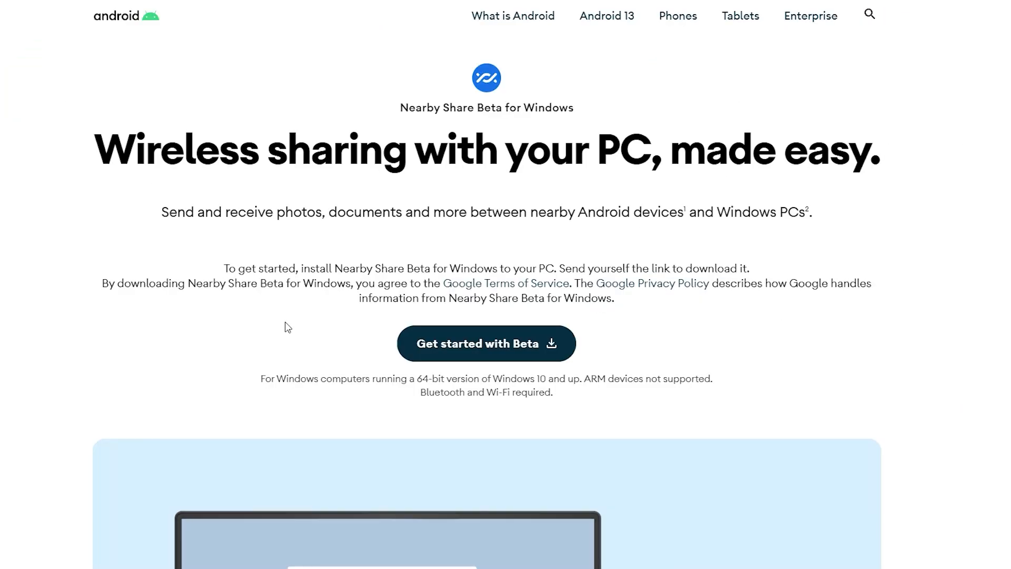
pyautogui.moveTo(533, 355)
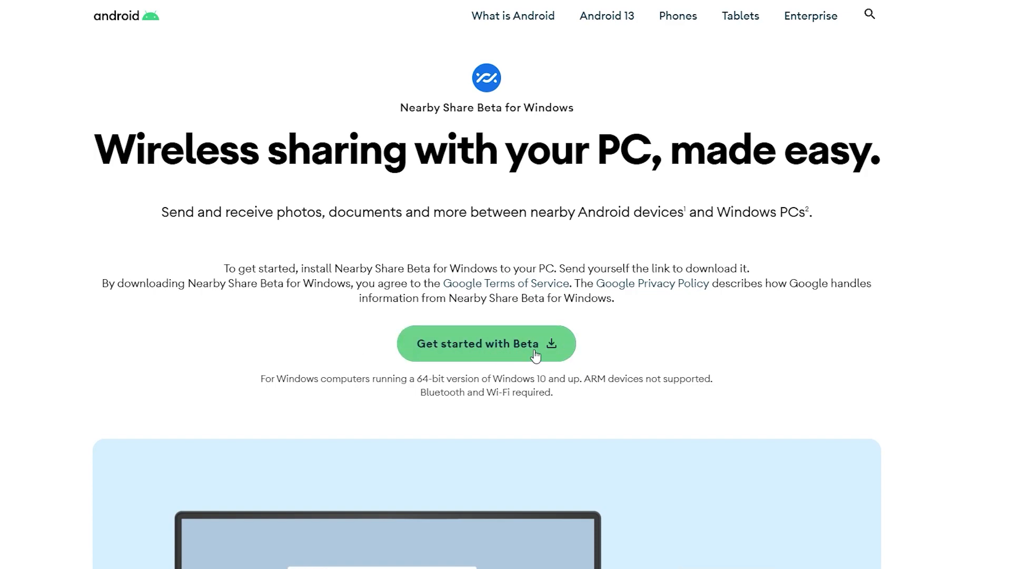
pyautogui.moveTo(884, 168)
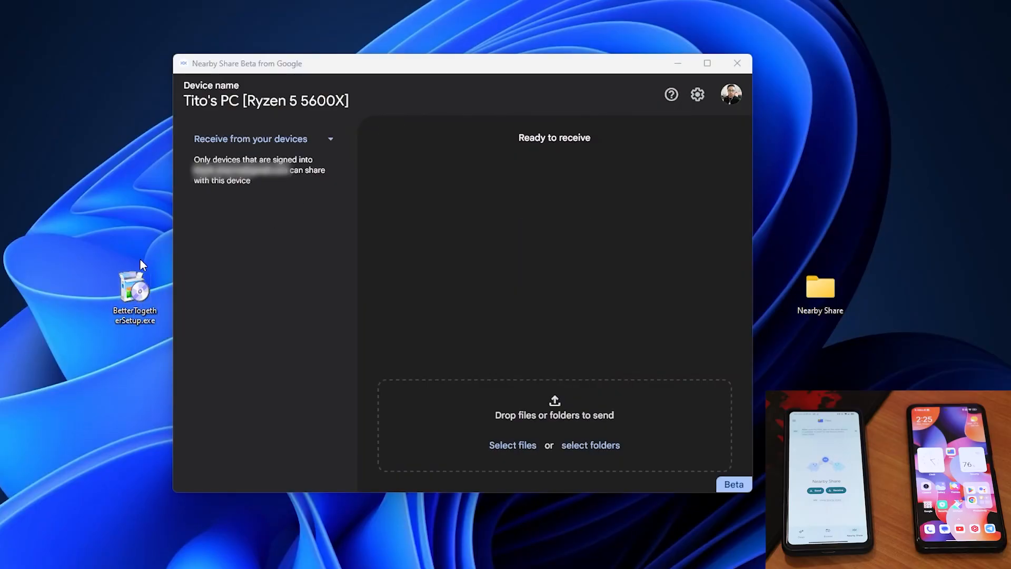
pyautogui.moveTo(134, 291)
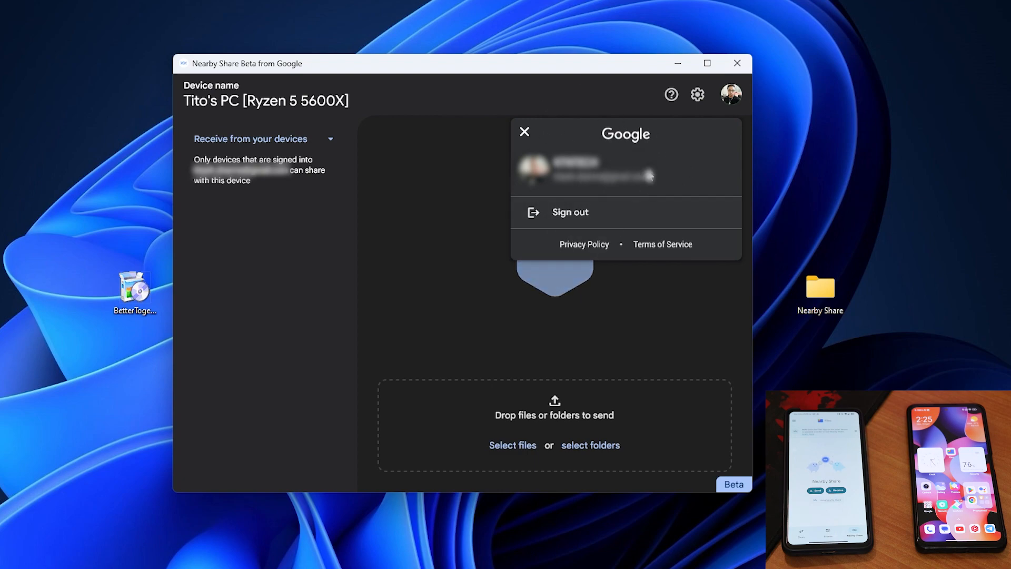
# Dismiss the account panel and list the receive visibility choices: everyone, contacts, your devices, hidden
pyautogui.click(525, 132)
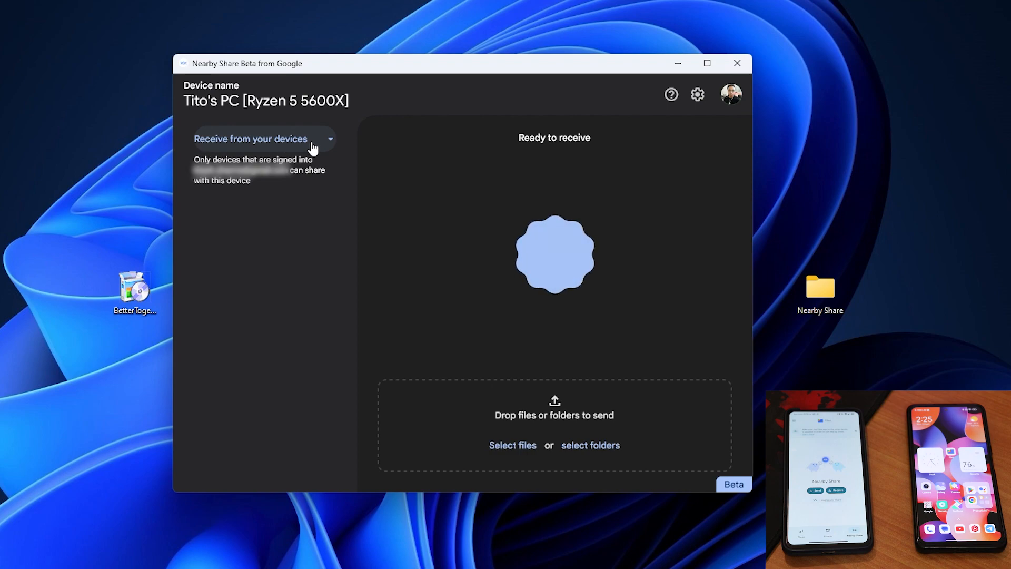
pyautogui.click(262, 138)
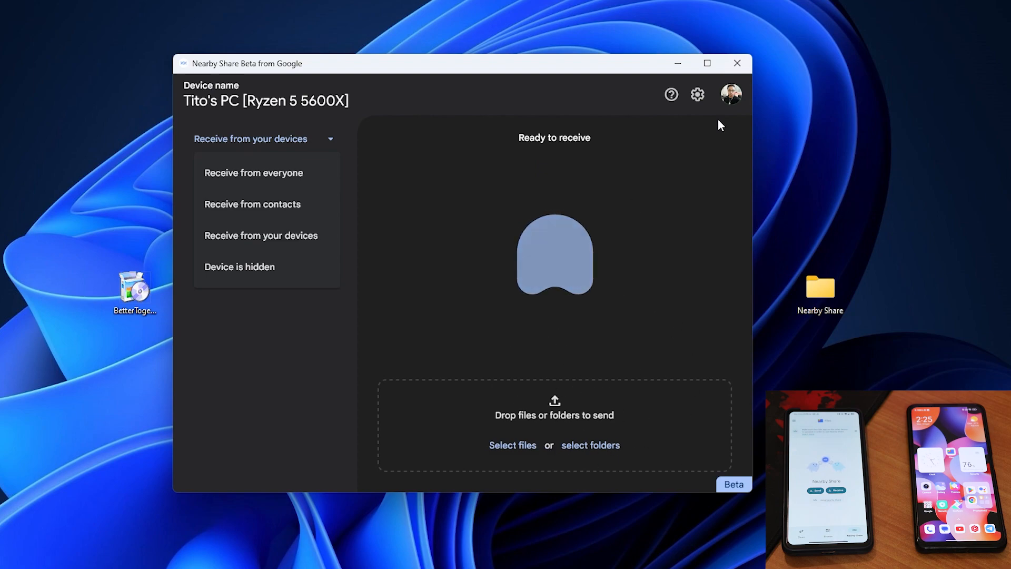
# Review the app settings with the Desktop Nearby Share save folder and expand About Nearby Share version details
pyautogui.click(697, 93)
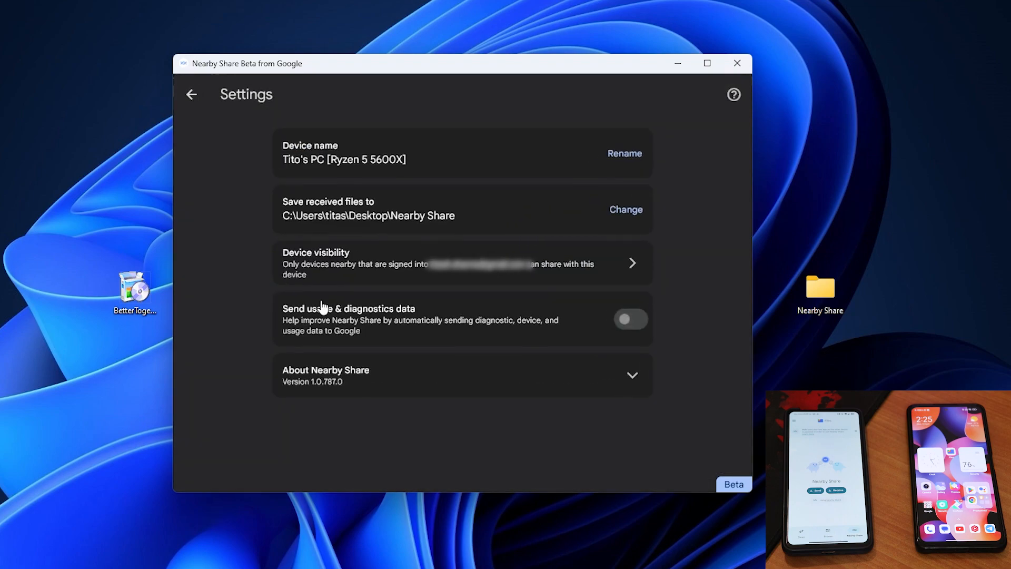
pyautogui.moveTo(537, 174)
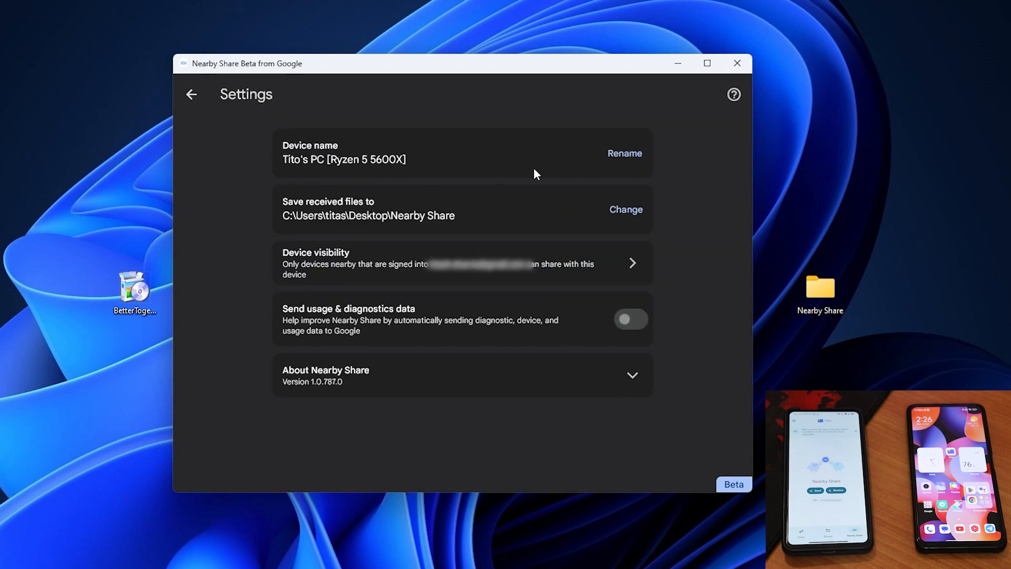
pyautogui.moveTo(308, 225)
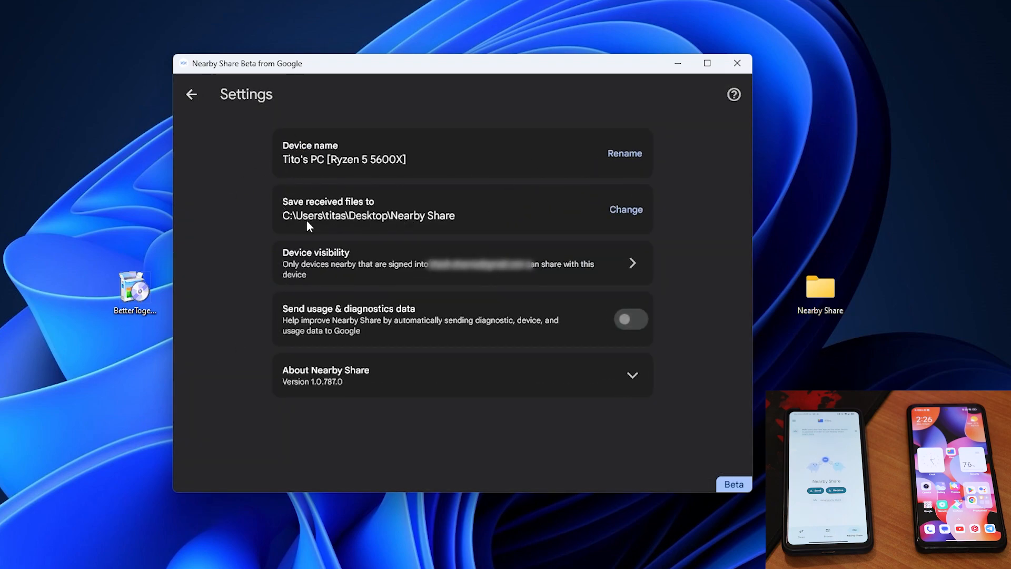
pyautogui.moveTo(780, 307)
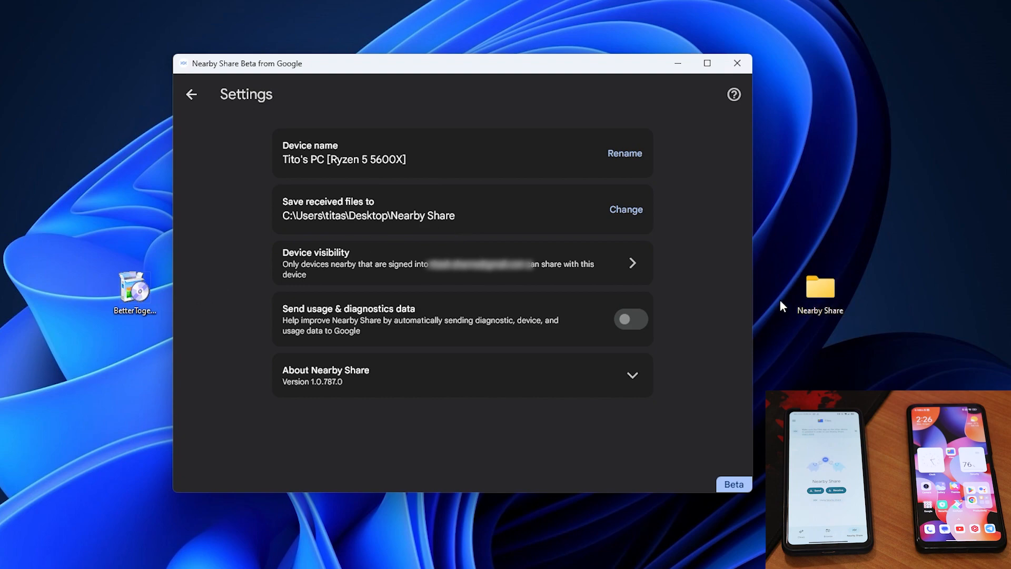
pyautogui.moveTo(377, 206)
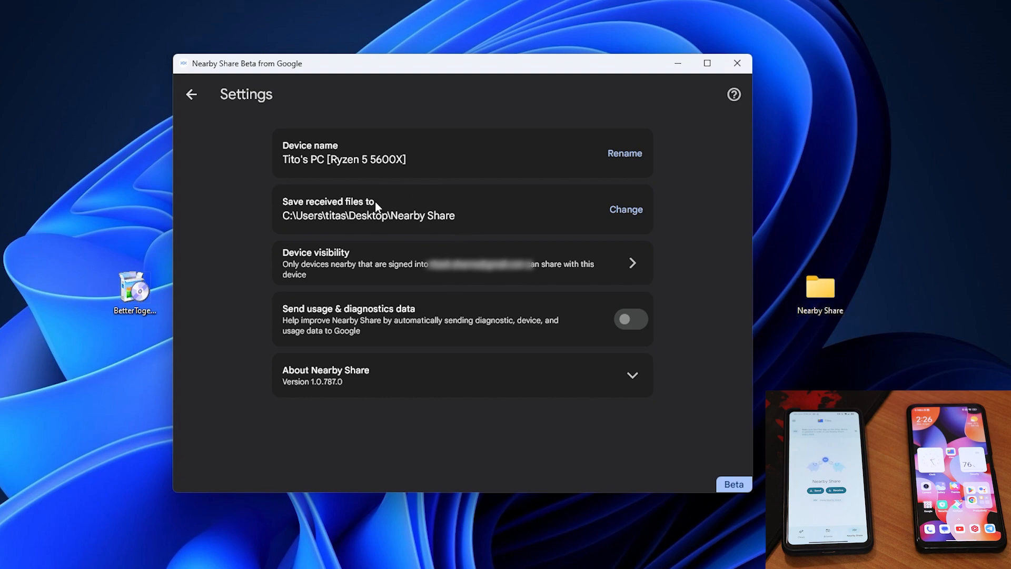
pyautogui.moveTo(449, 387)
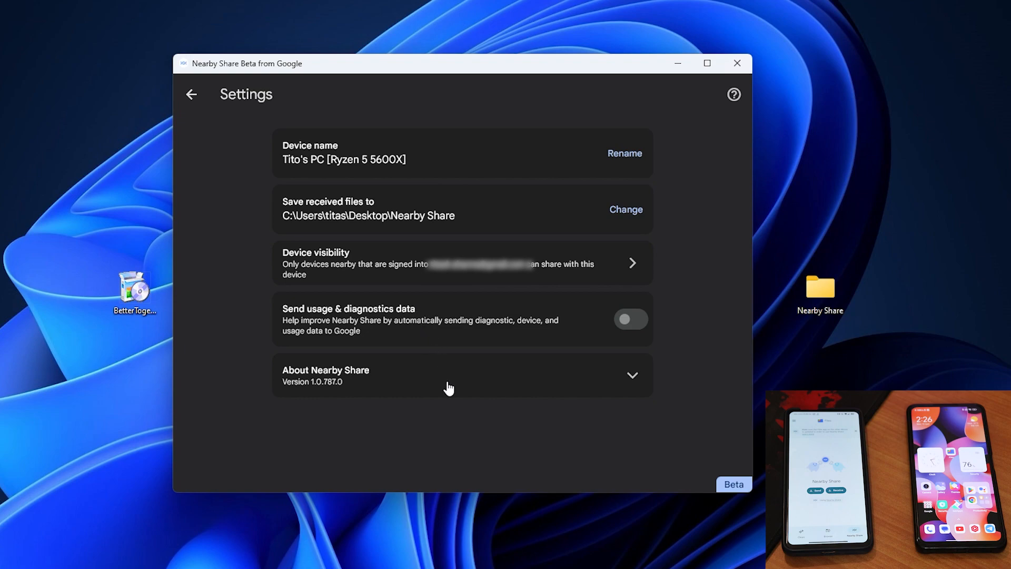
pyautogui.click(631, 375)
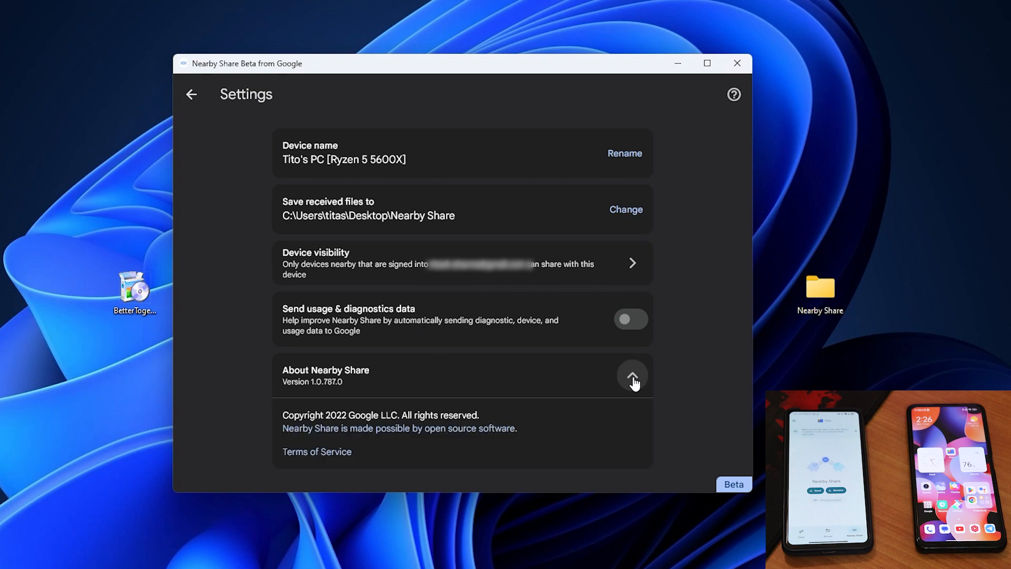
pyautogui.click(633, 376)
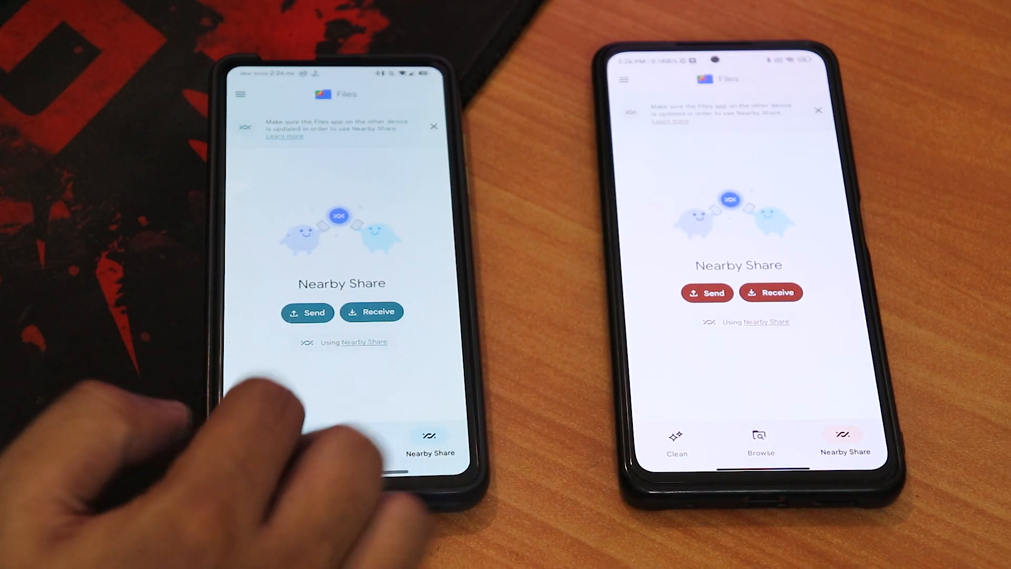
# Send the 0.93 MB image from the phone's Downloads via Files' Nearby Share and continue to device picking
pyautogui.click(307, 312)
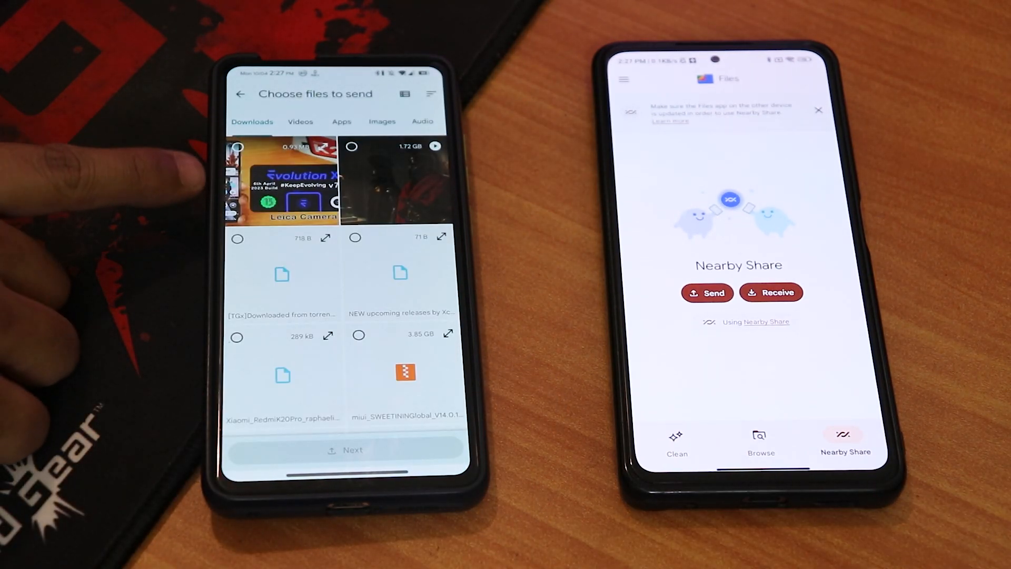
pyautogui.click(282, 180)
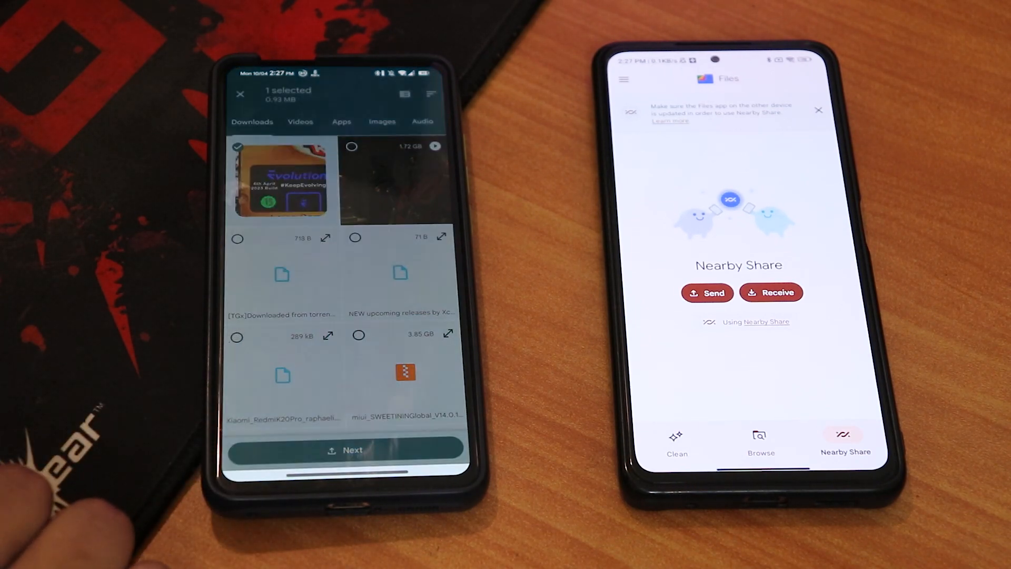
pyautogui.click(347, 449)
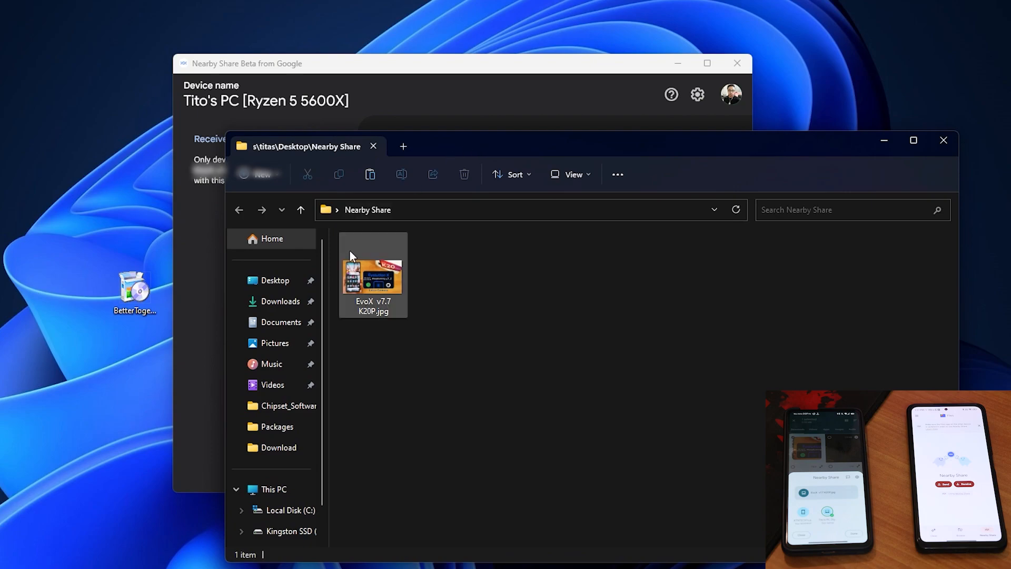
# View the received EvoX v7.7 K20P.jpg from the PC's Nearby Share folder
pyautogui.doubleClick(373, 274)
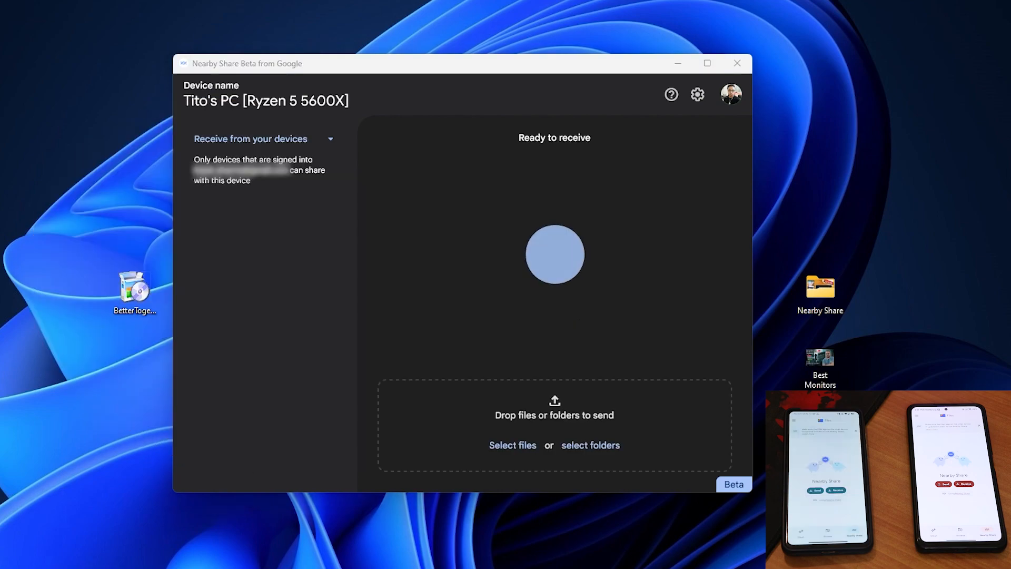
pyautogui.moveTo(349, 323)
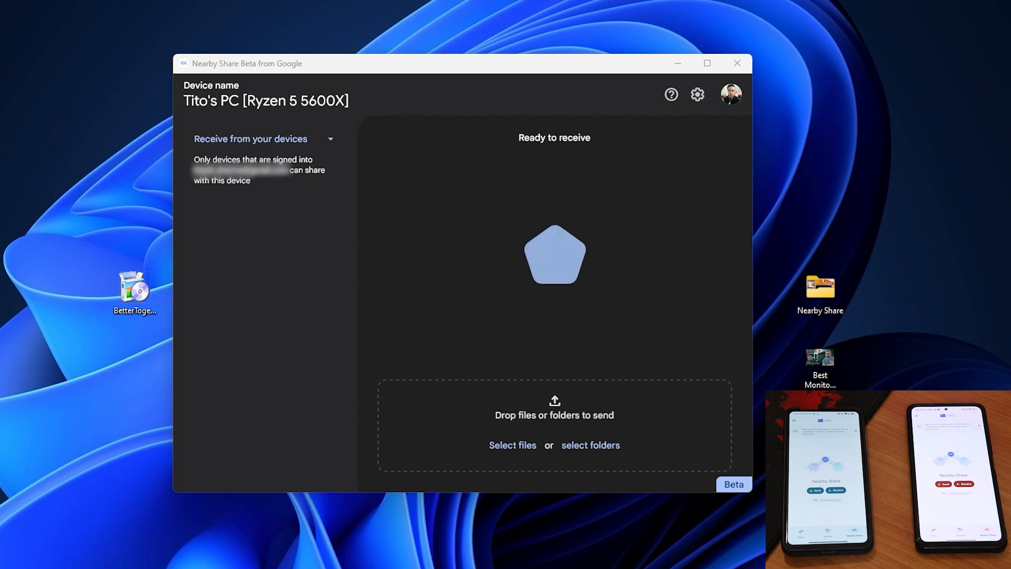
# Drop the Best Monitors image into Nearby Share and send it to the Redmi K20 Pro and the second phone
pyautogui.moveTo(820, 358); pyautogui.dragTo(493, 283)
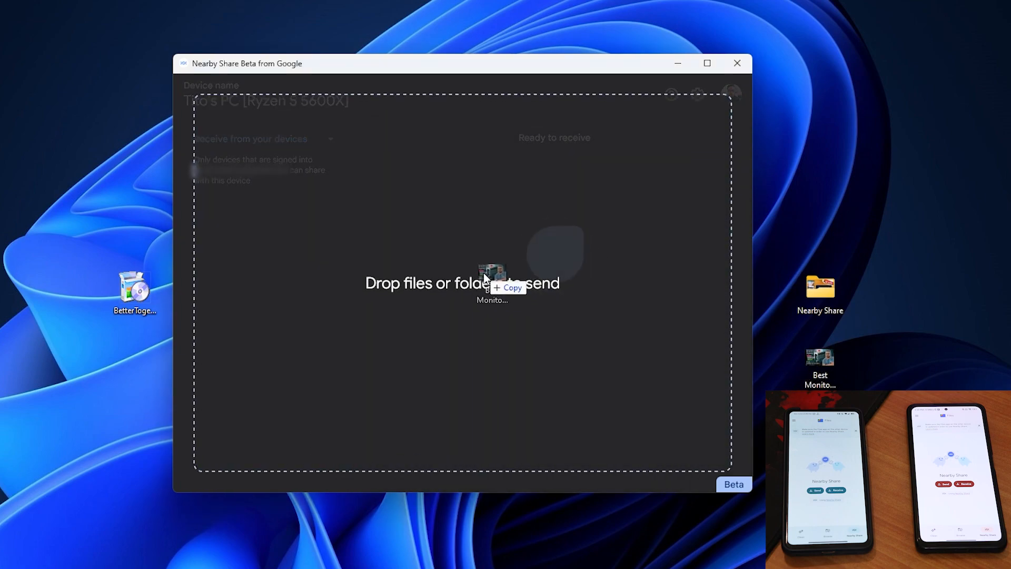
pyautogui.moveTo(492, 277); pyautogui.dragTo(492, 277)
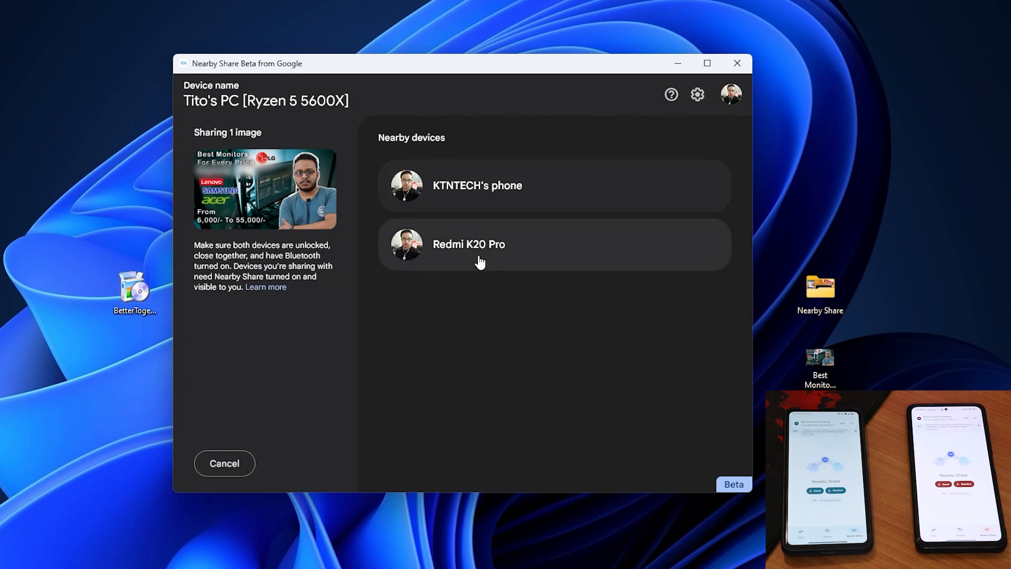
pyautogui.click(468, 243)
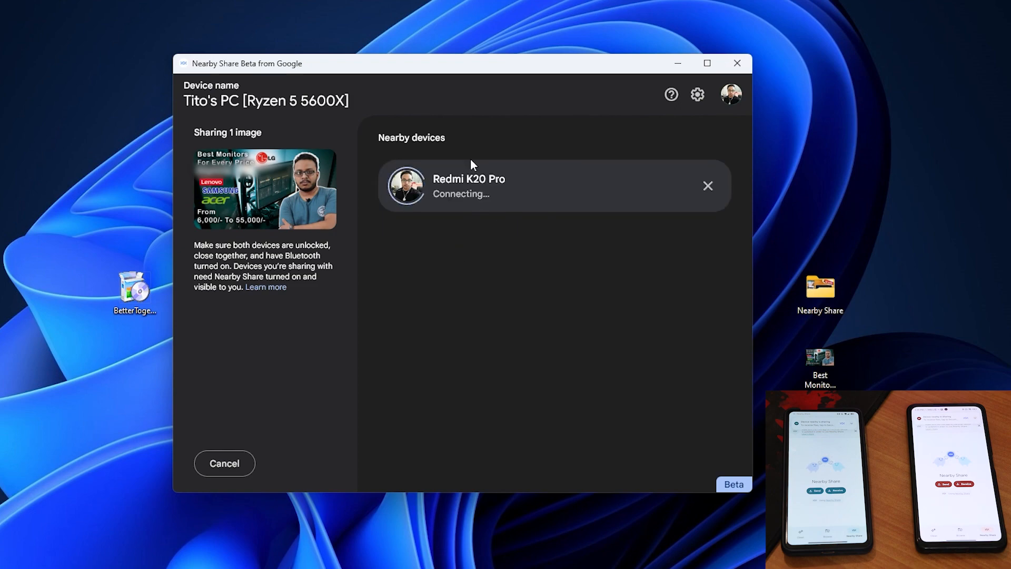
pyautogui.moveTo(472, 259)
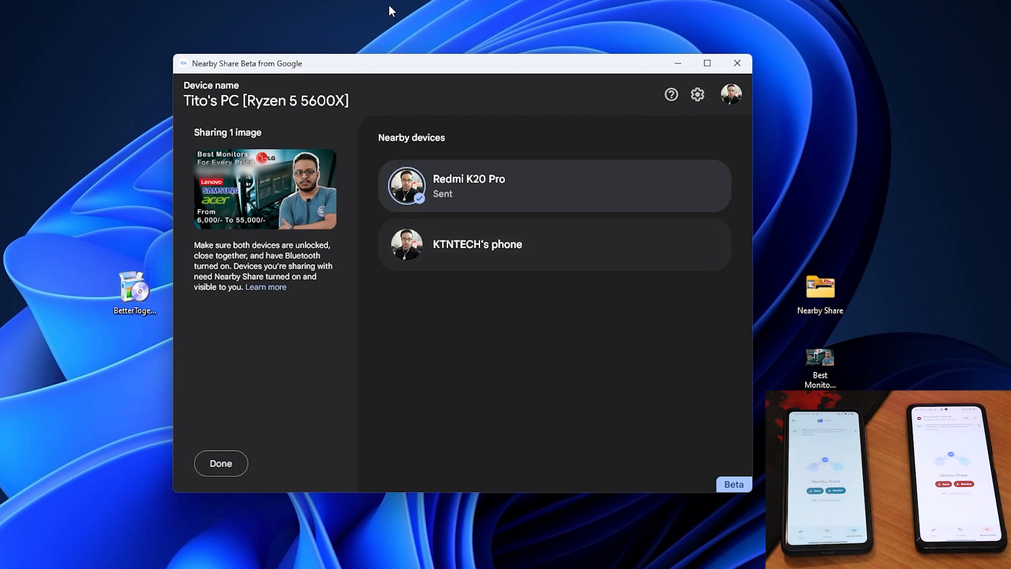
pyautogui.click(477, 243)
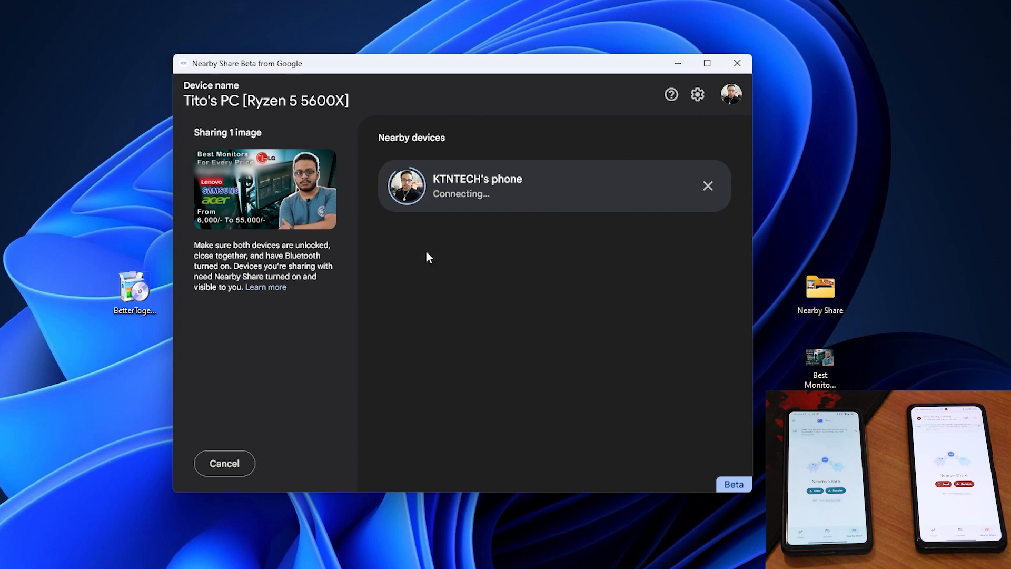